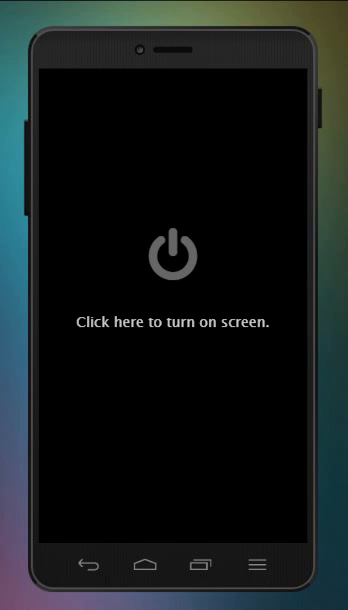
pyautogui.moveTo(26, 388)
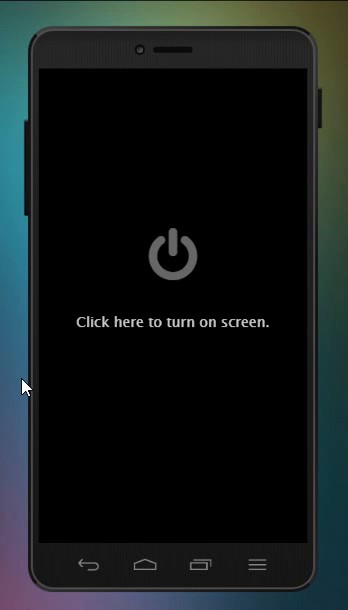
pyautogui.moveTo(206, 274)
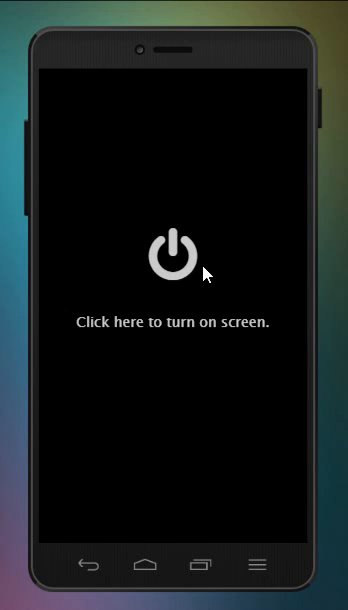
pyautogui.moveTo(194, 278)
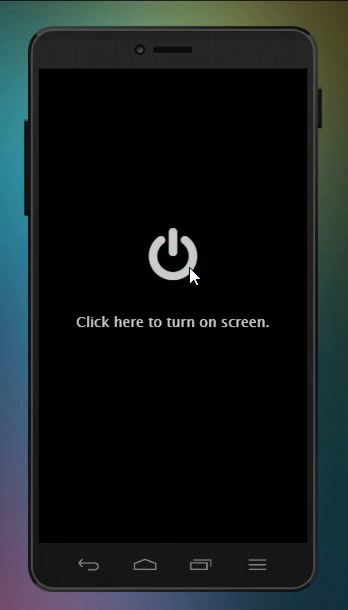
# Wake the phone so the Google Camera Play Store page shows as installed
pyautogui.click(174, 256)
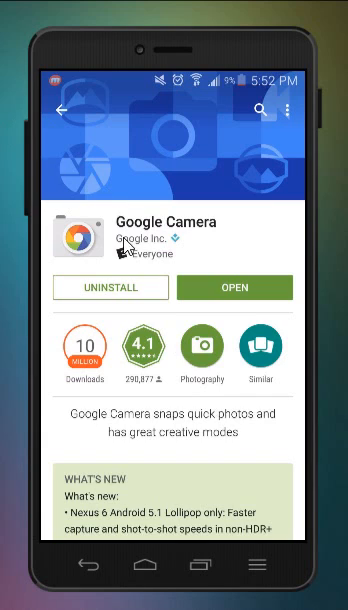
pyautogui.moveTo(96, 424)
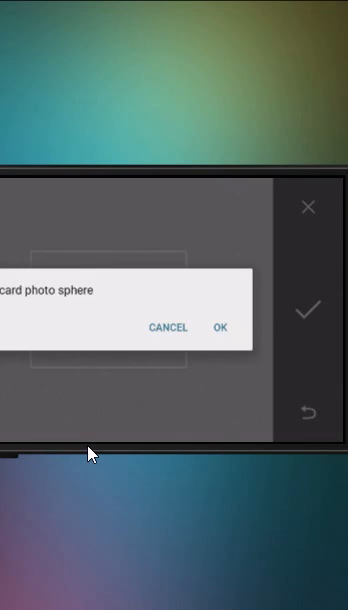
# Confirm the Photo Sphere dialog so the 'keep dot inside circle' capture guidance appears
pyautogui.click(224, 328)
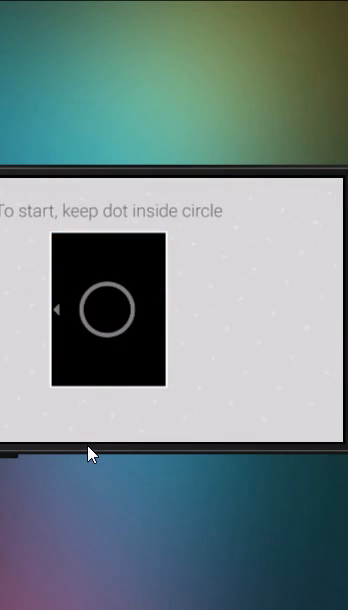
pyautogui.moveTo(4, 362)
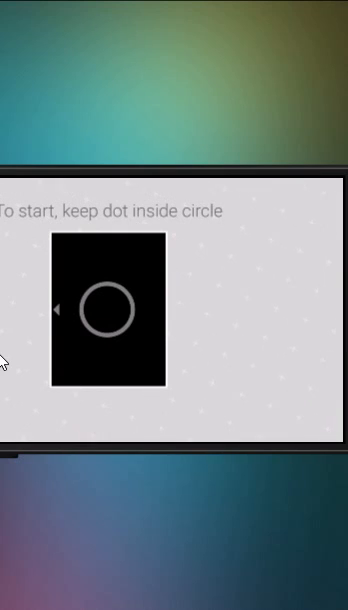